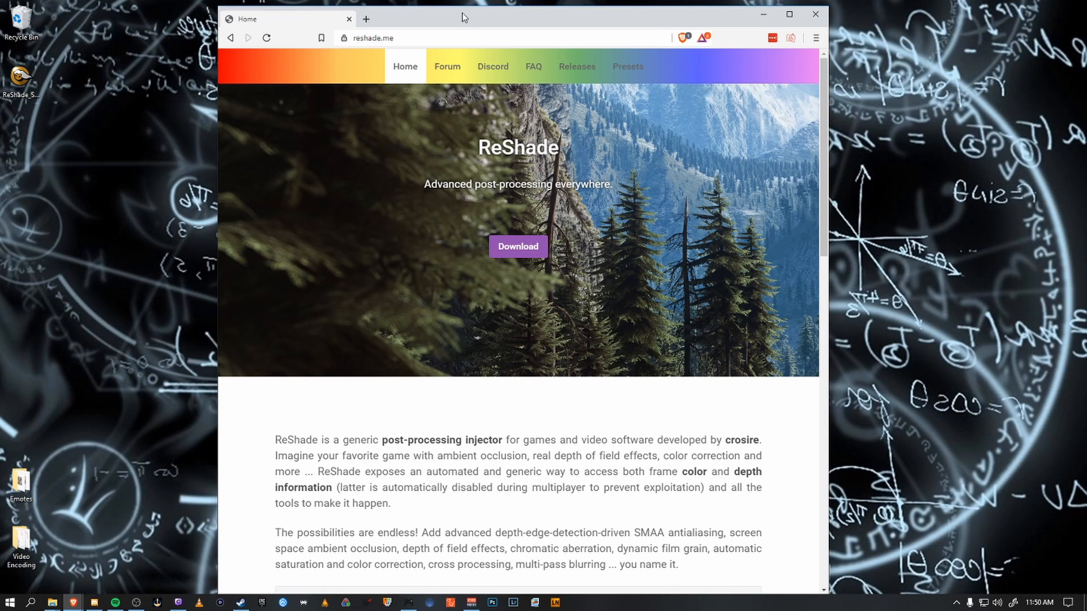
mouse_move(540, 5)
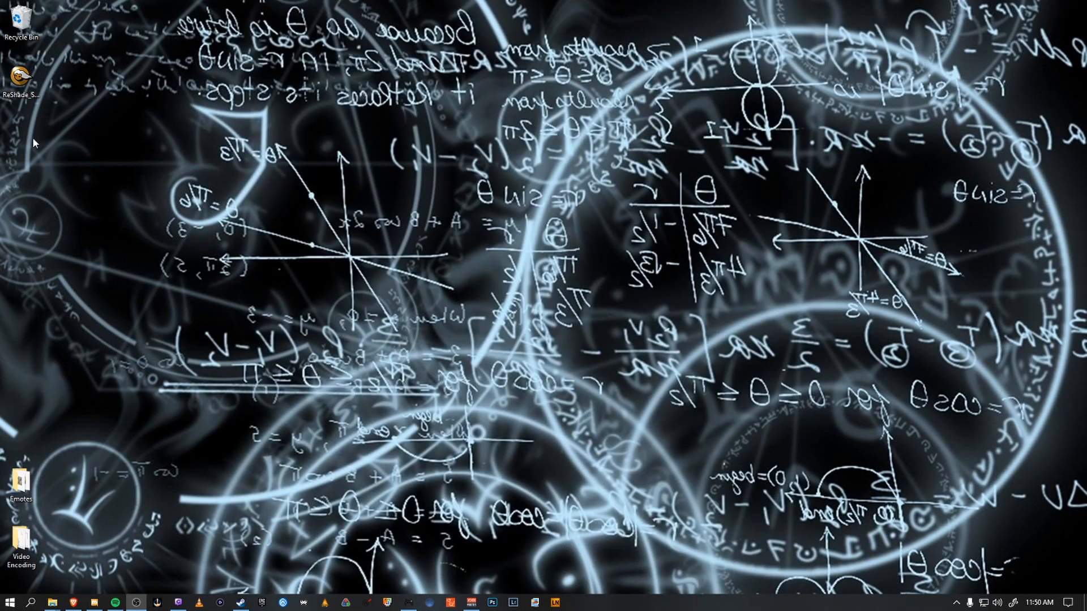
mouse_move(21, 76)
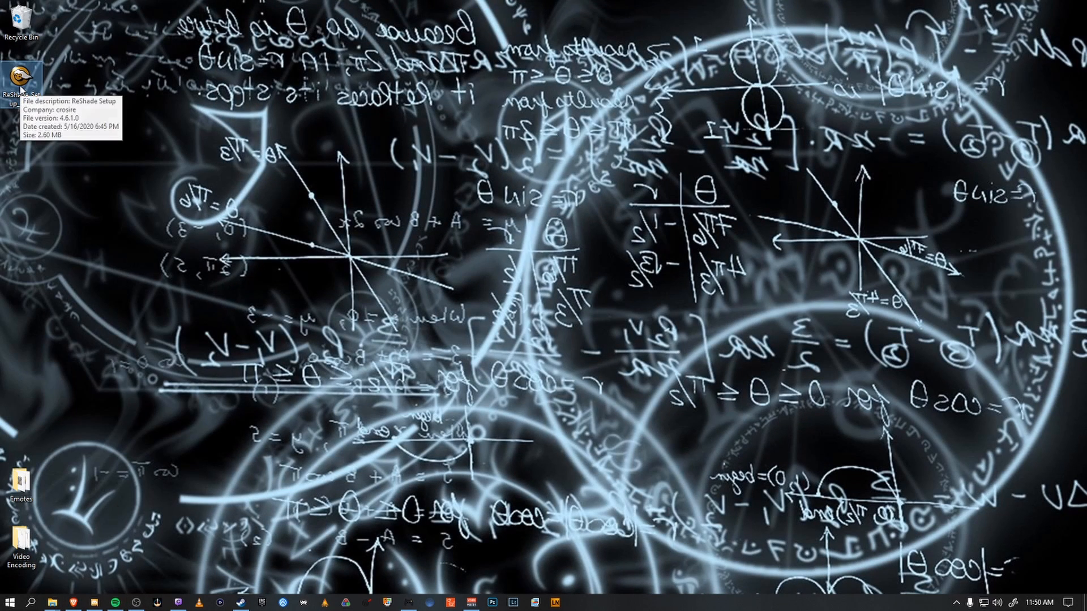
Target DARK SOULS III in ReShade Setup with the Direct3D 10/11/12 API
double_click(21, 77)
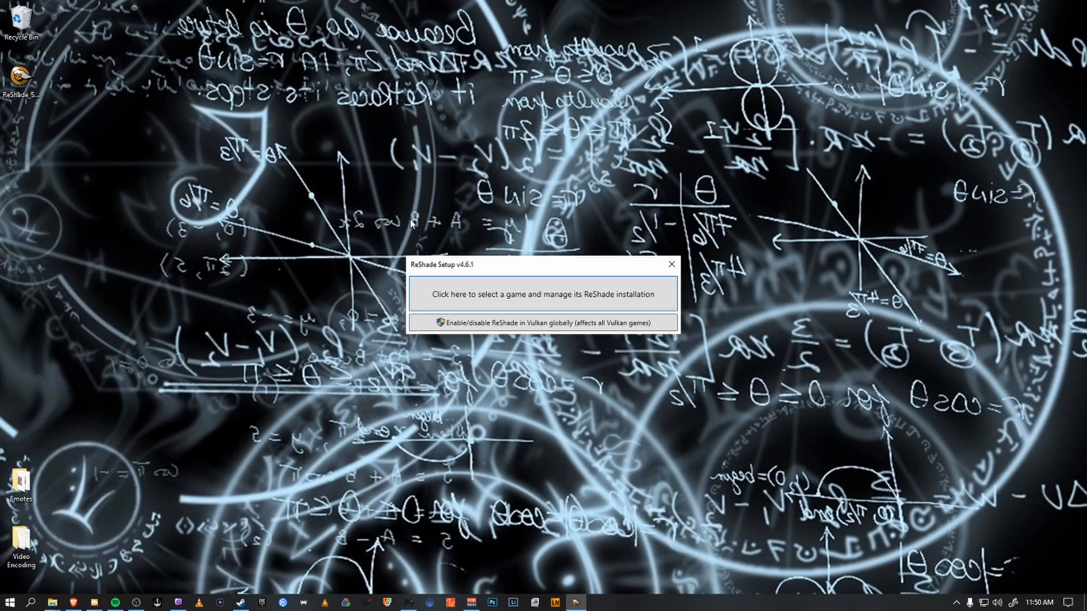
click(543, 293)
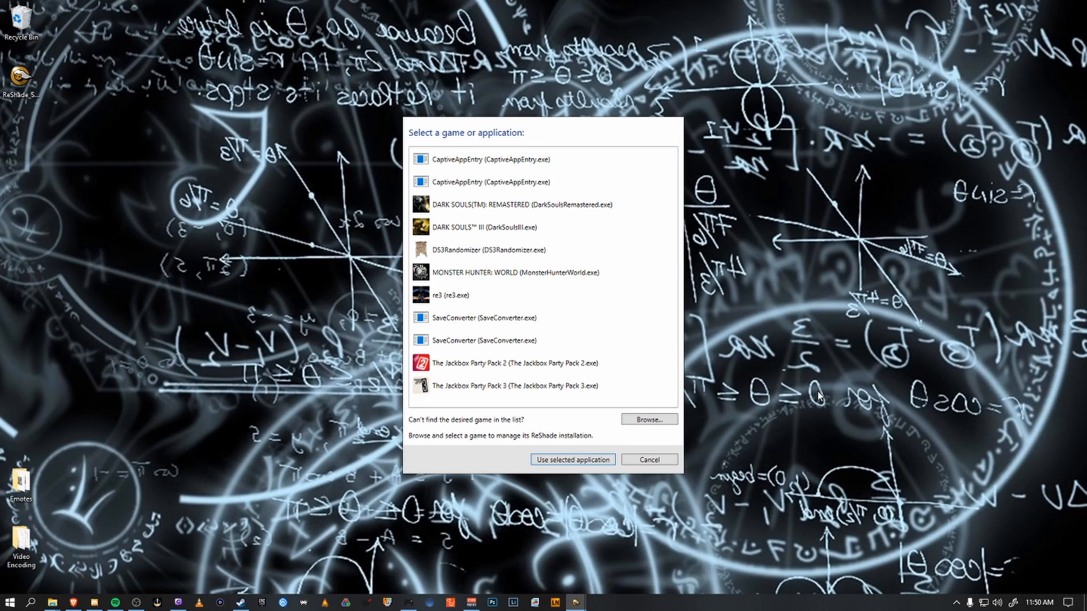
mouse_move(701, 426)
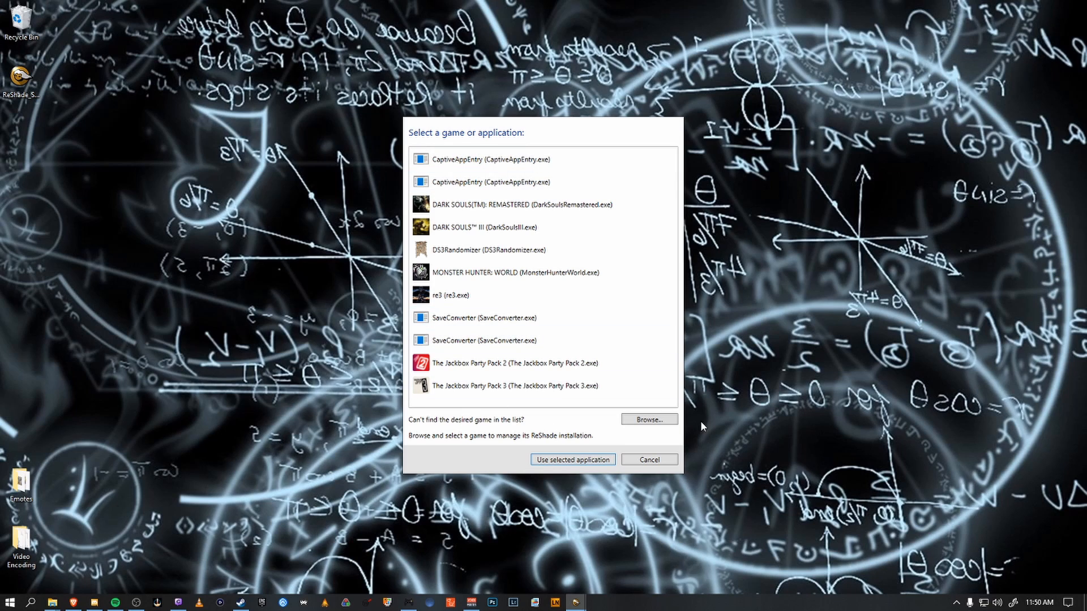
click(520, 228)
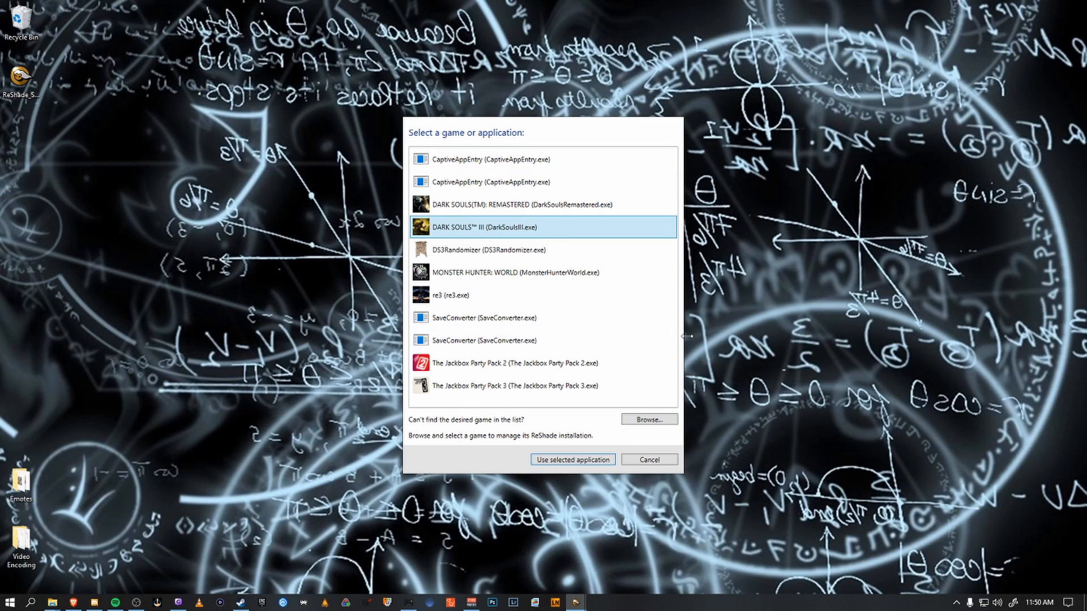
click(572, 459)
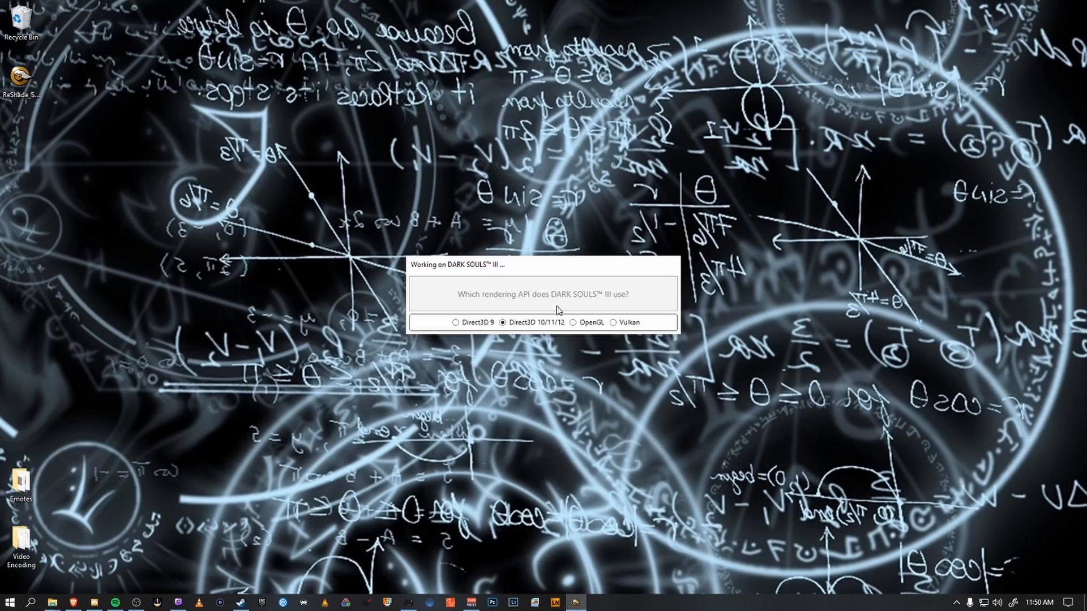
mouse_move(566, 285)
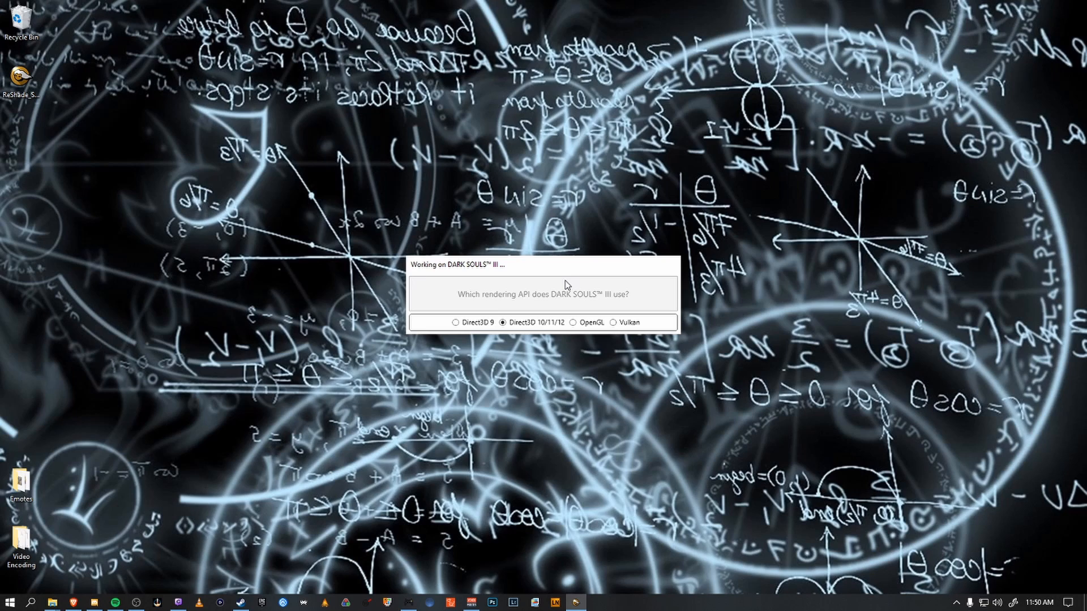
mouse_move(508, 318)
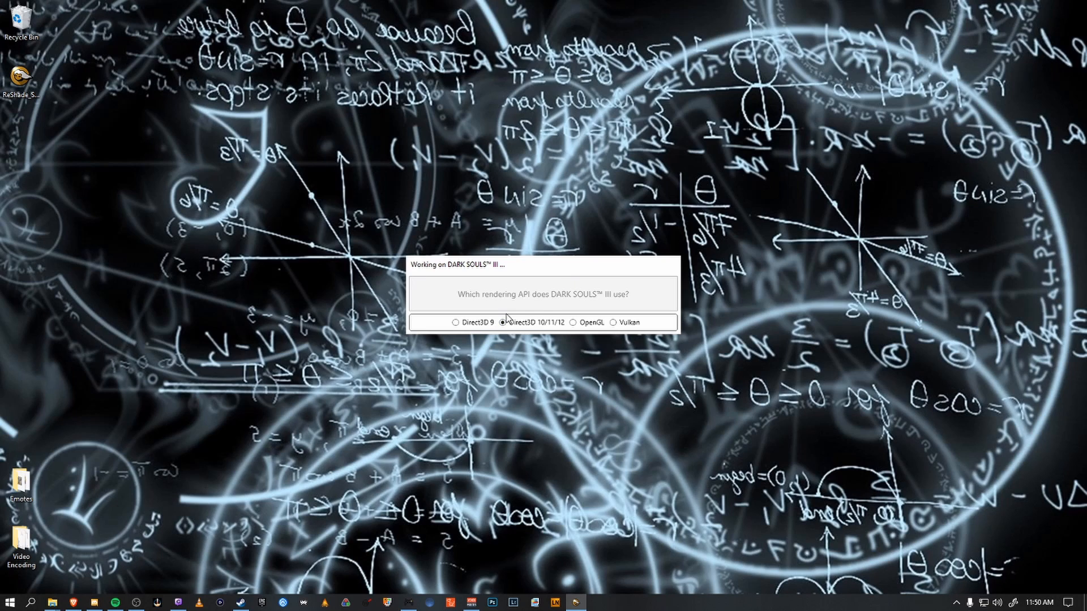
mouse_move(563, 346)
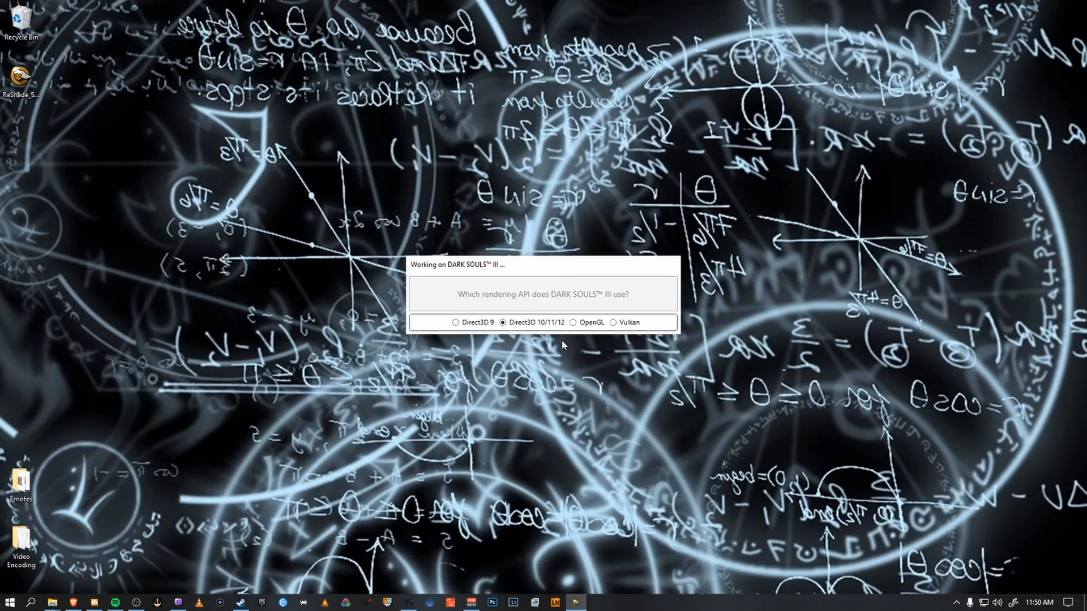
click(503, 322)
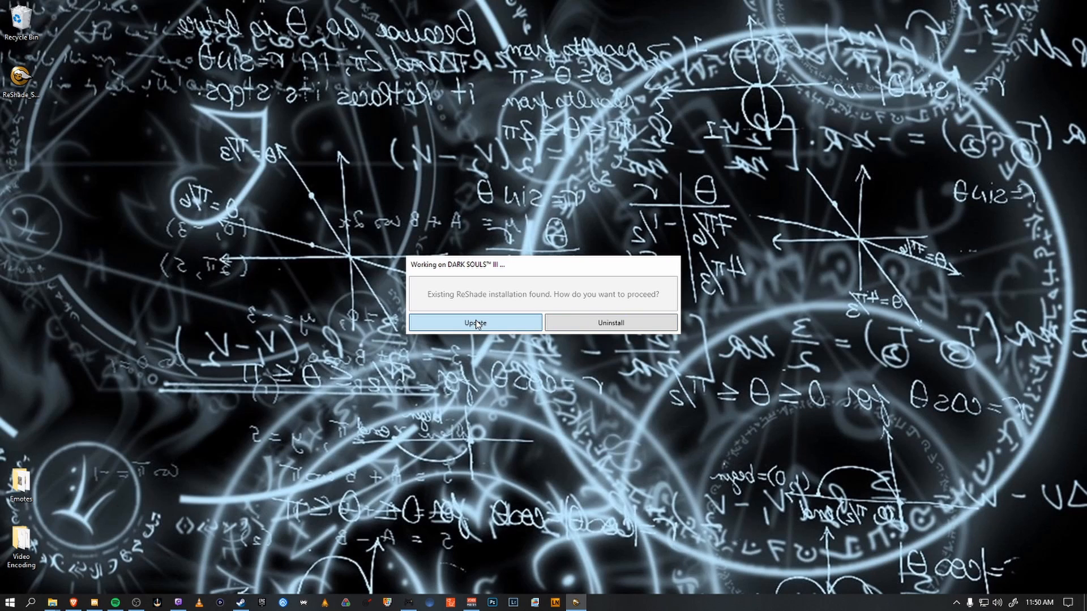
Update the installation, accepting the Standard effects and SweetFX packages with all their files
click(475, 322)
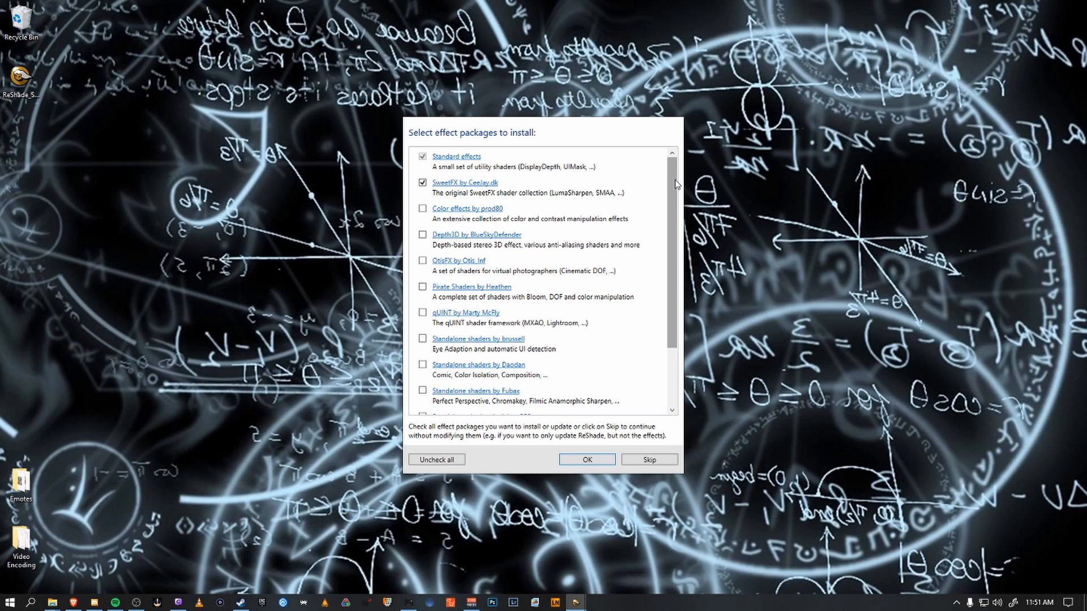
mouse_move(682, 225)
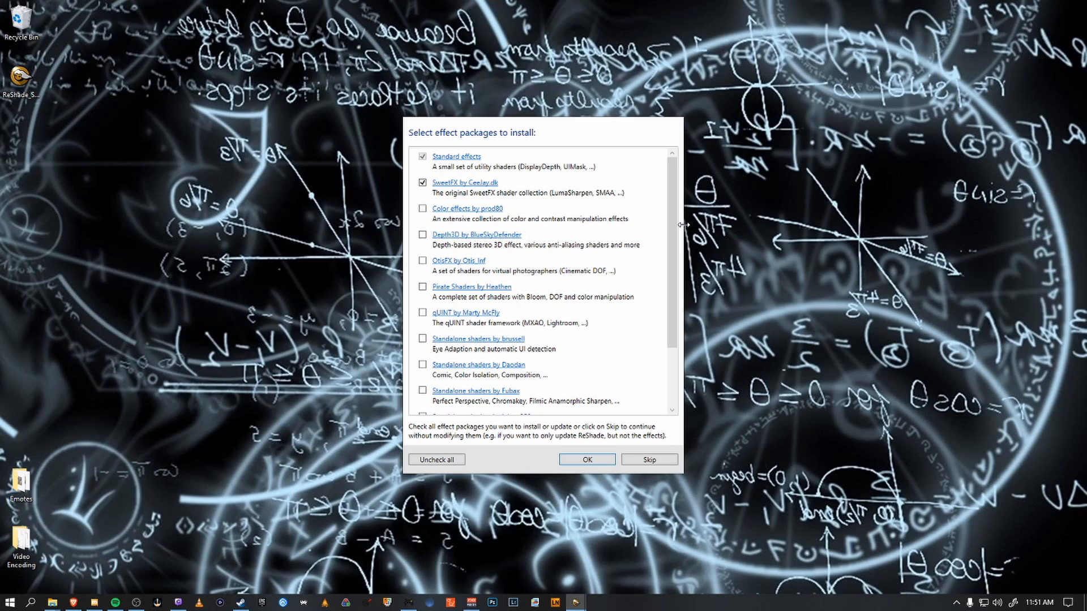
mouse_move(683, 228)
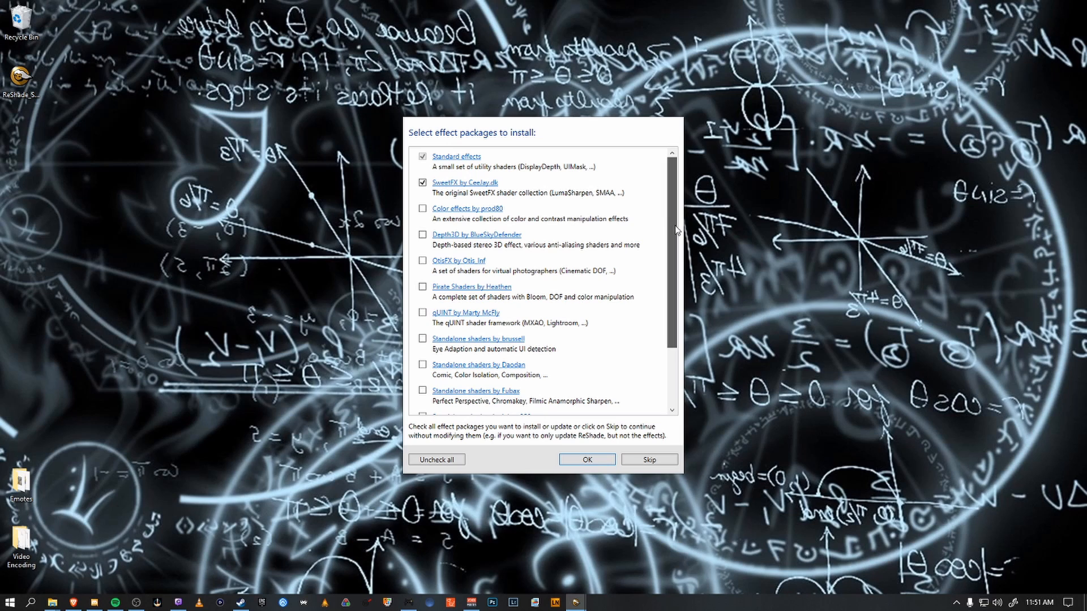
mouse_move(457, 161)
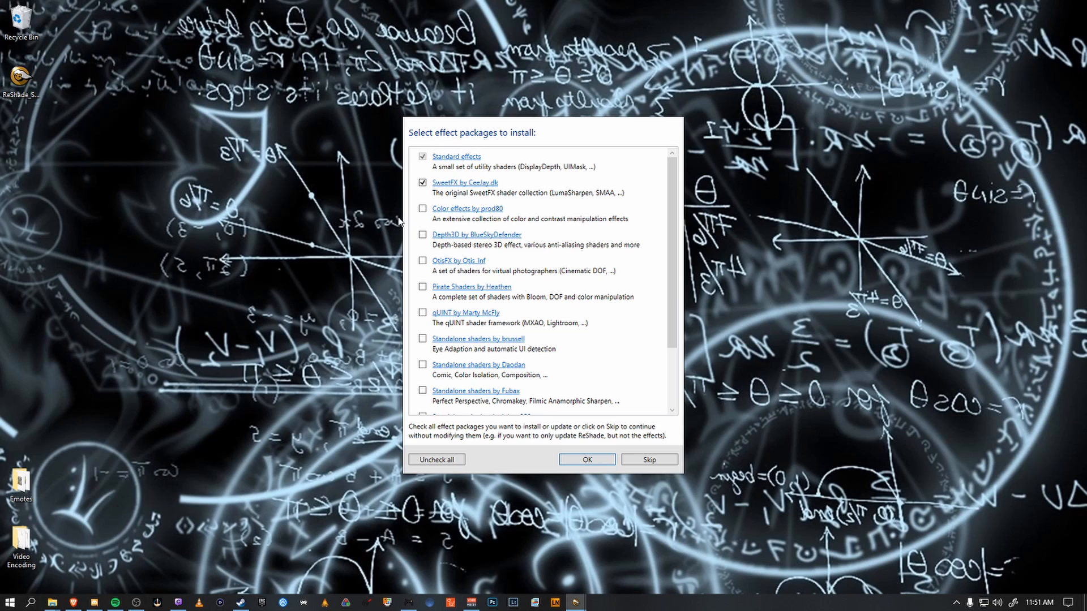
mouse_move(816, 382)
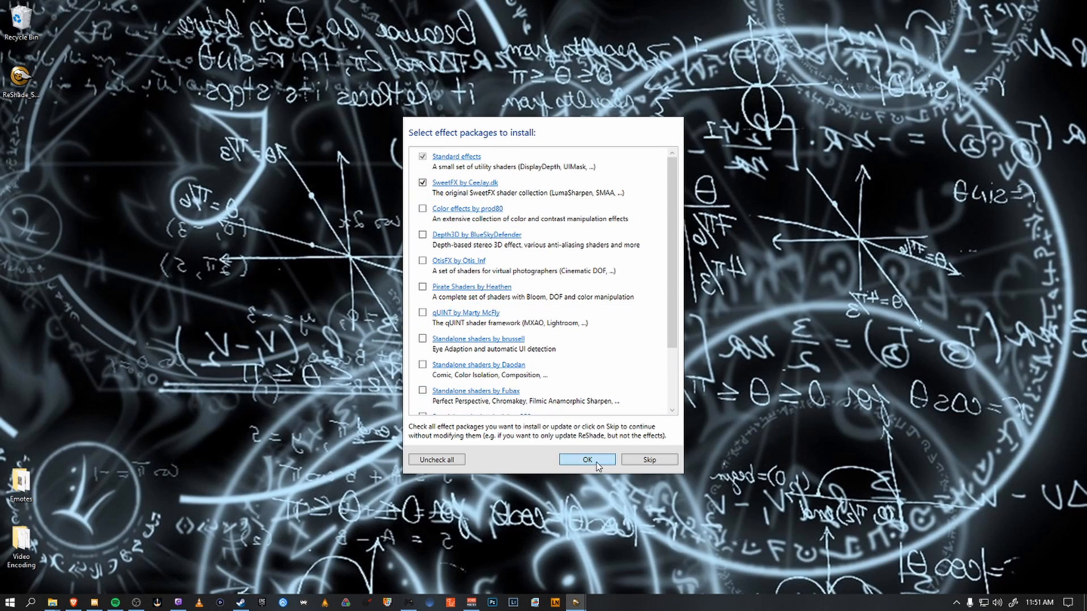
click(586, 460)
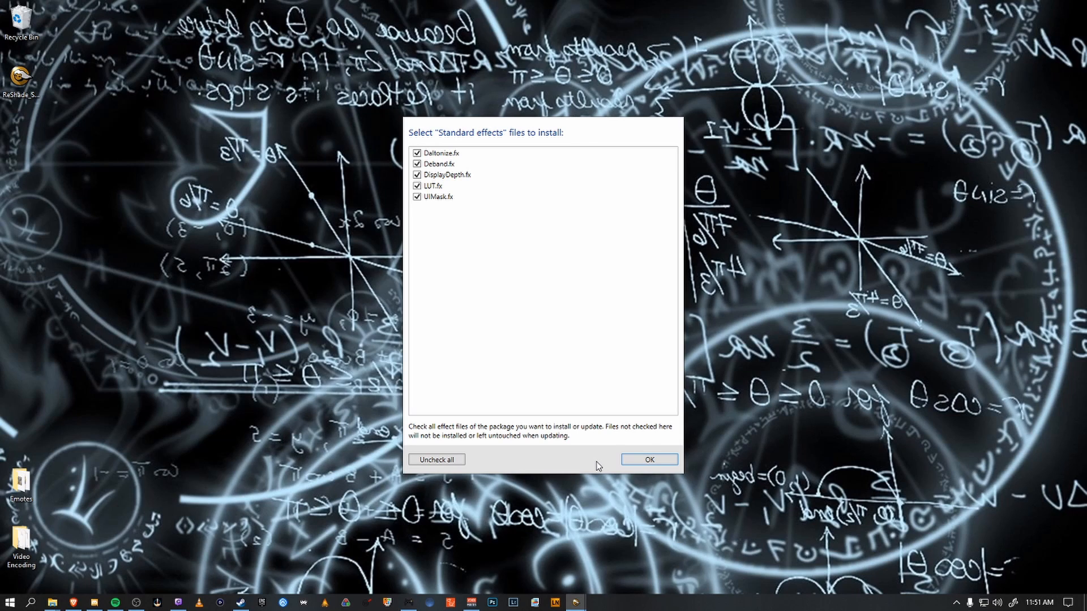
click(647, 460)
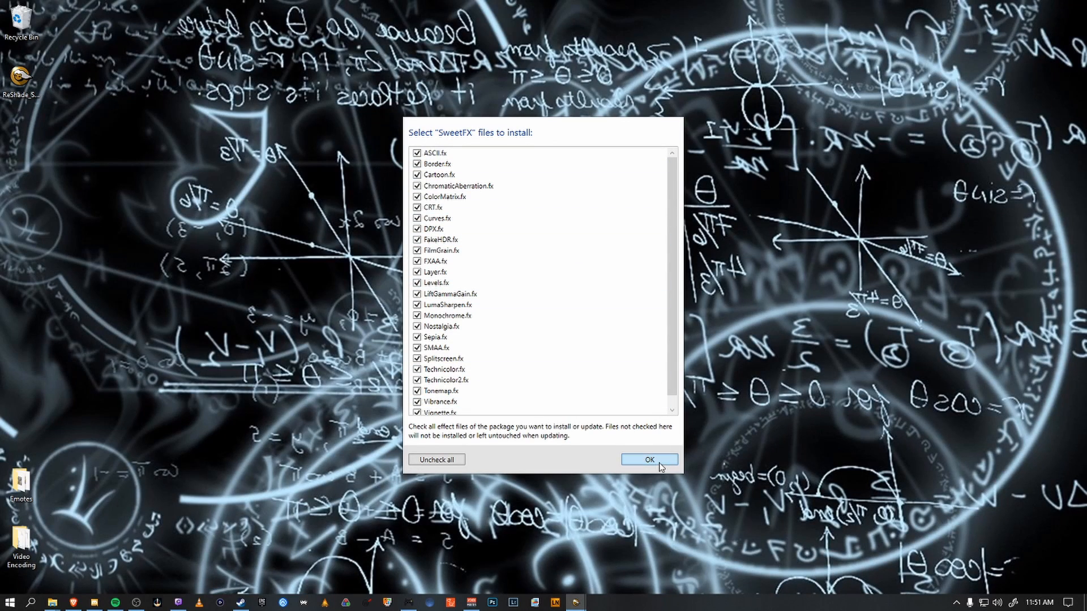
click(648, 460)
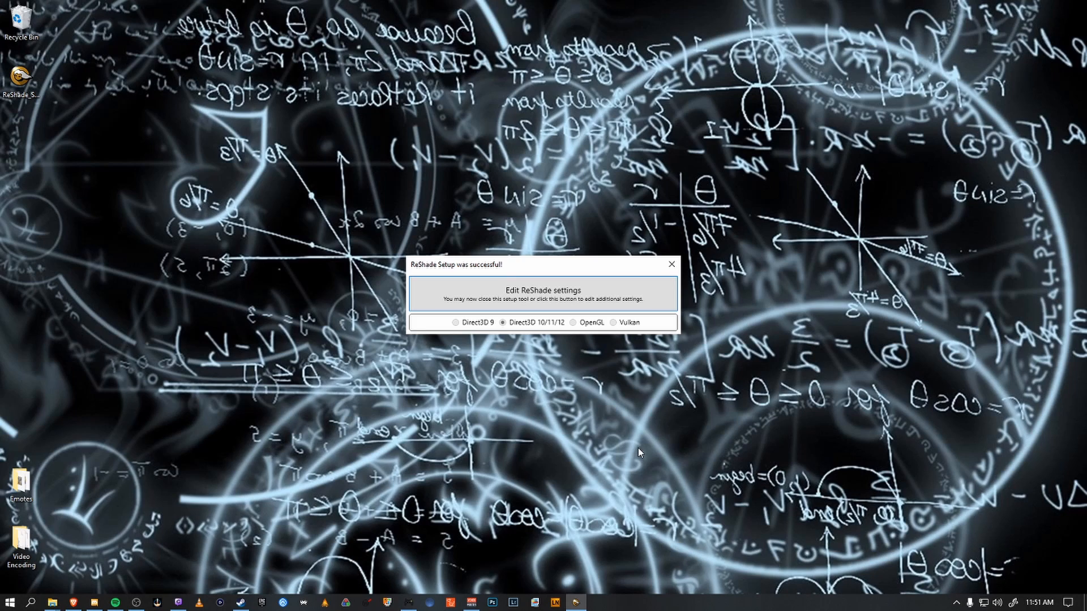
click(670, 265)
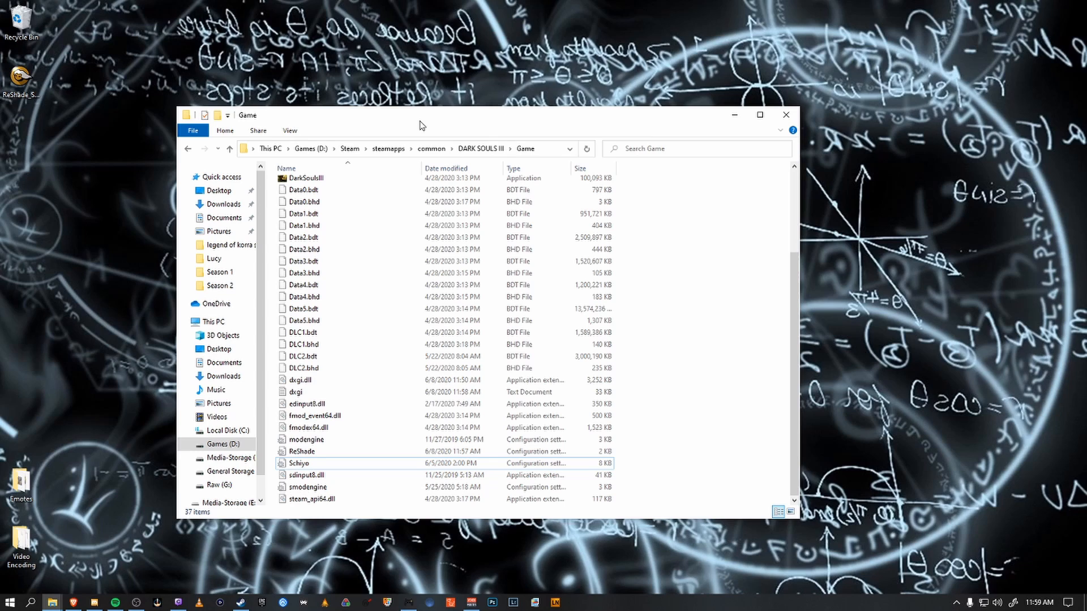
mouse_move(352, 148)
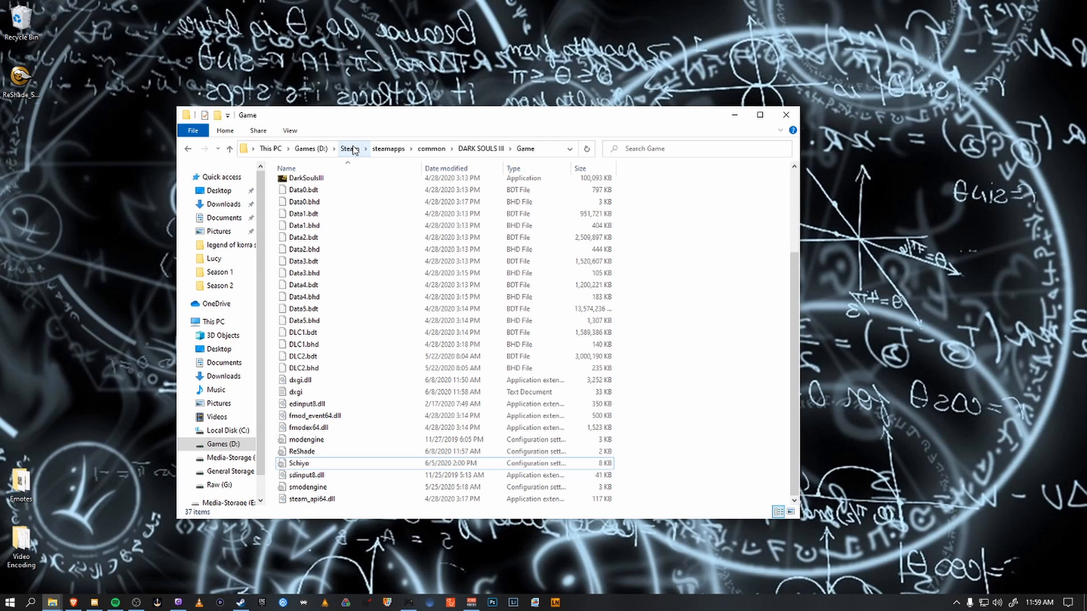
Select ReShade.ini and Schiyo.ini in the DARK SOULS III Game folder
scroll(up, 3)
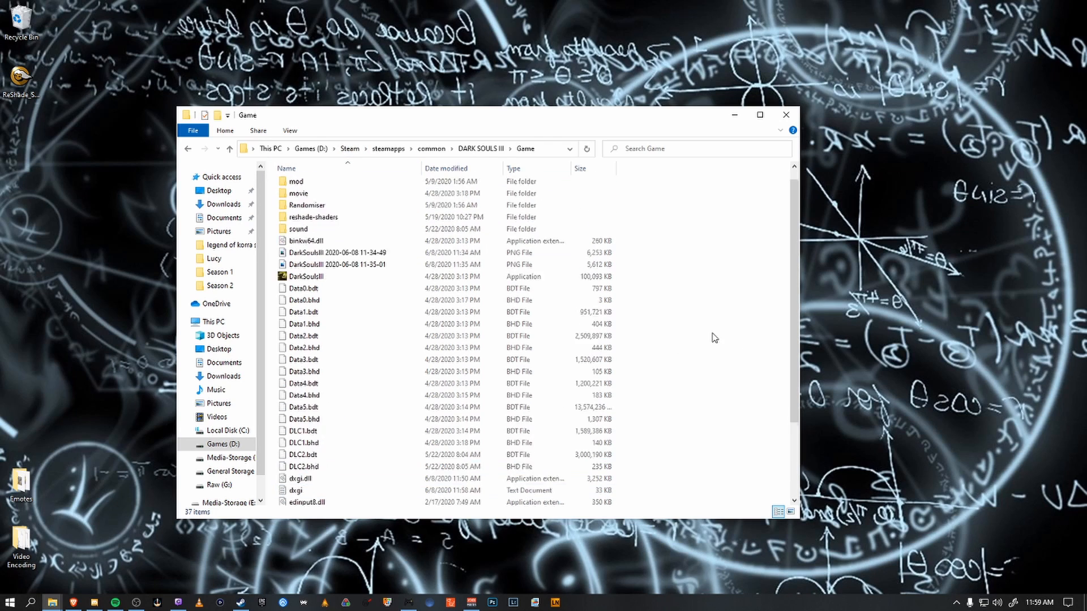
click(301, 451)
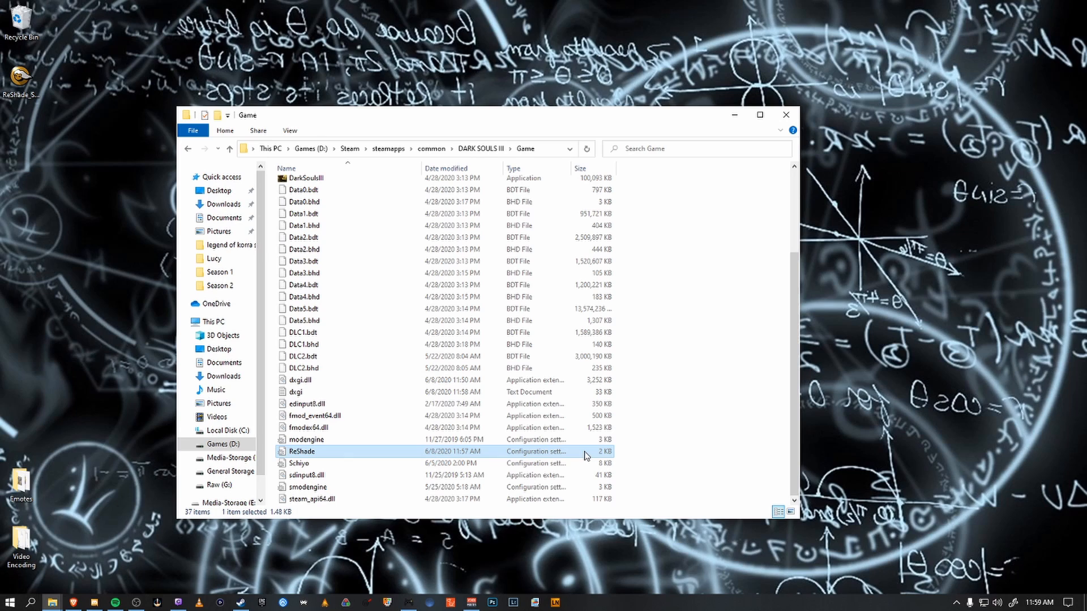
click(299, 463)
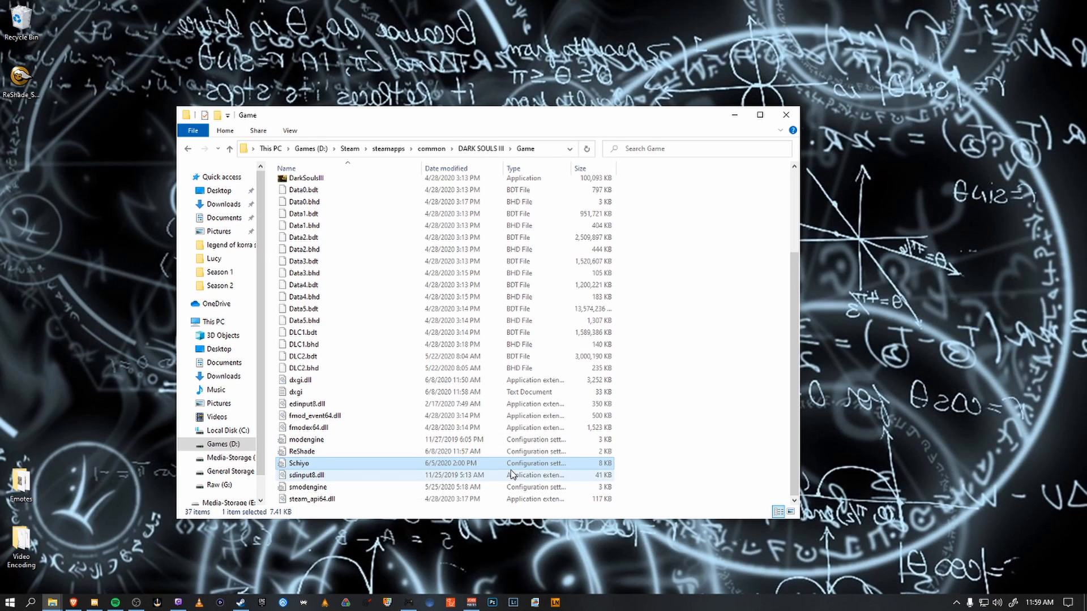
mouse_move(511, 475)
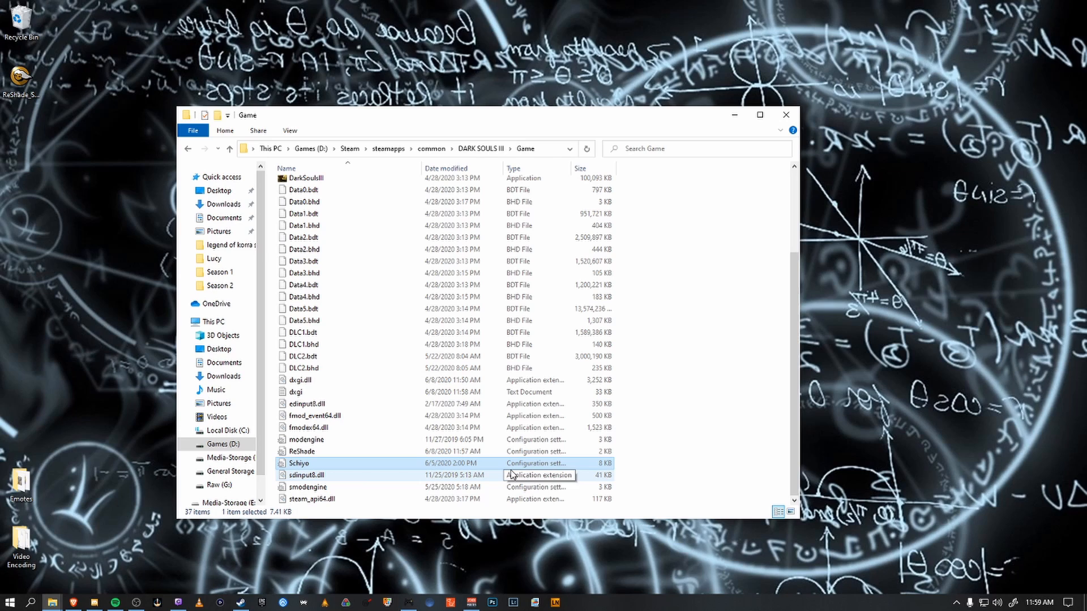
mouse_move(735, 454)
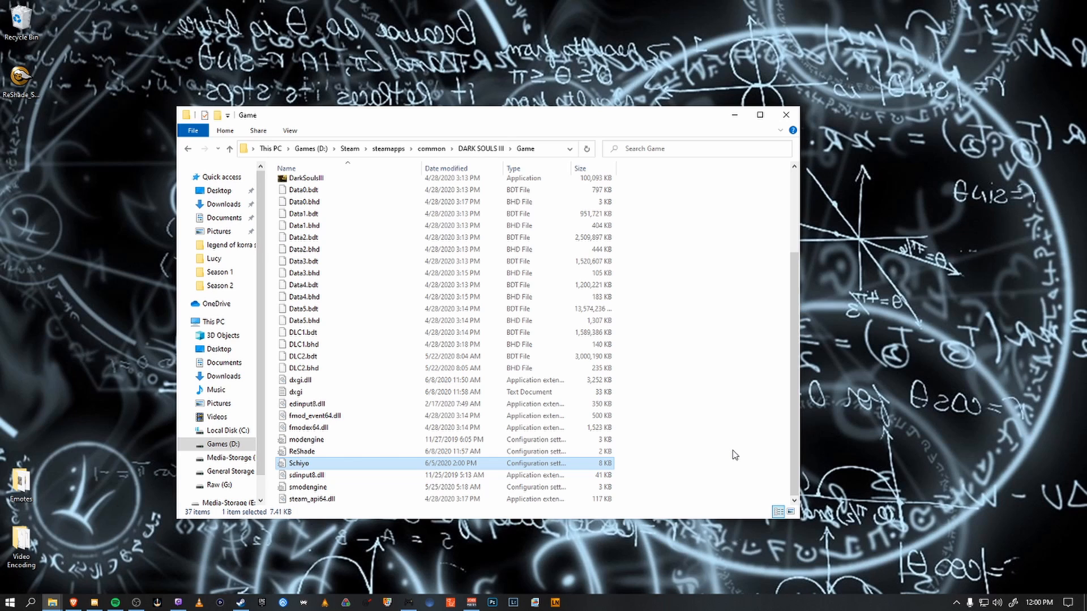
mouse_move(742, 370)
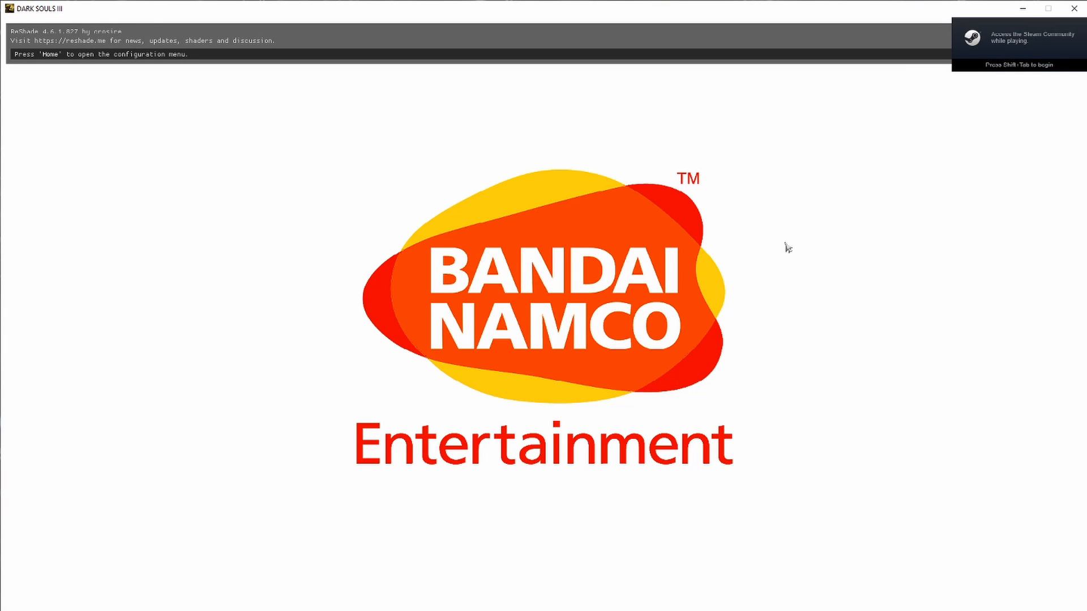
Open the ReShade overlay in Dark Souls III with the Home key
key(Home)
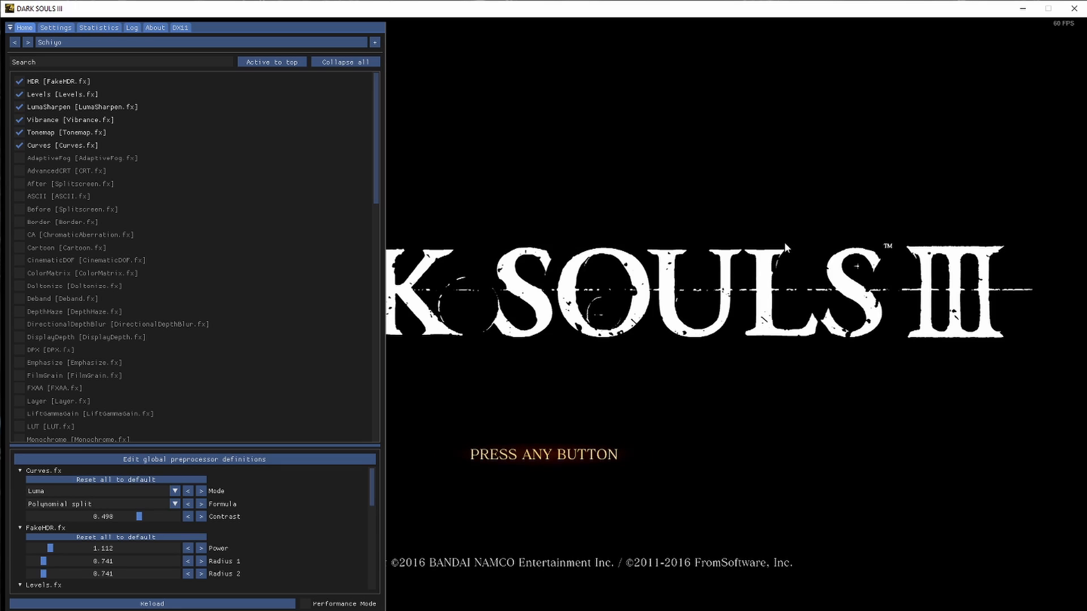
mouse_move(798, 246)
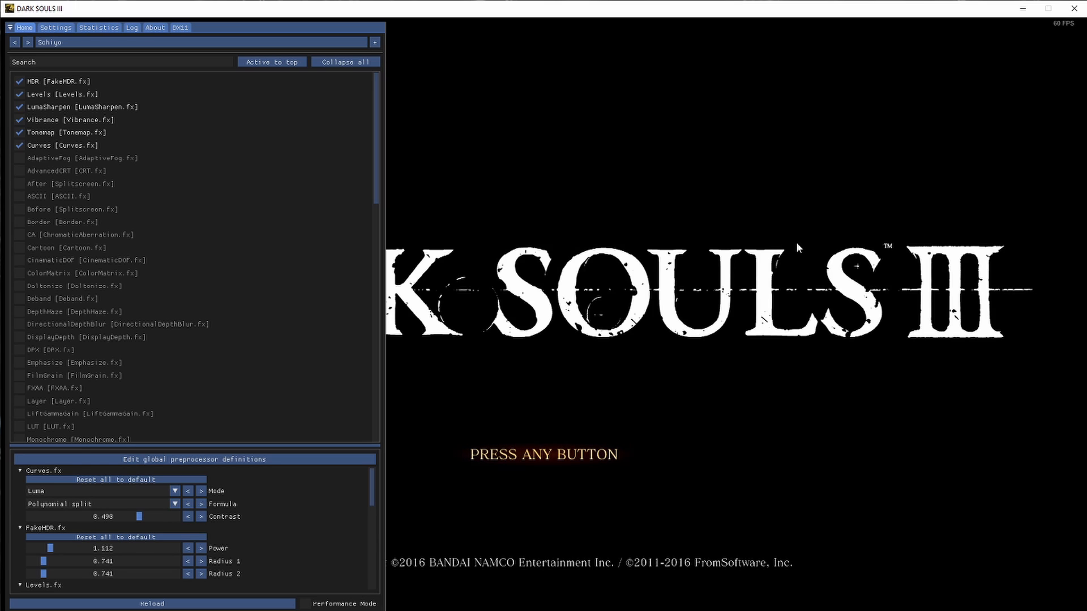
mouse_move(308, 58)
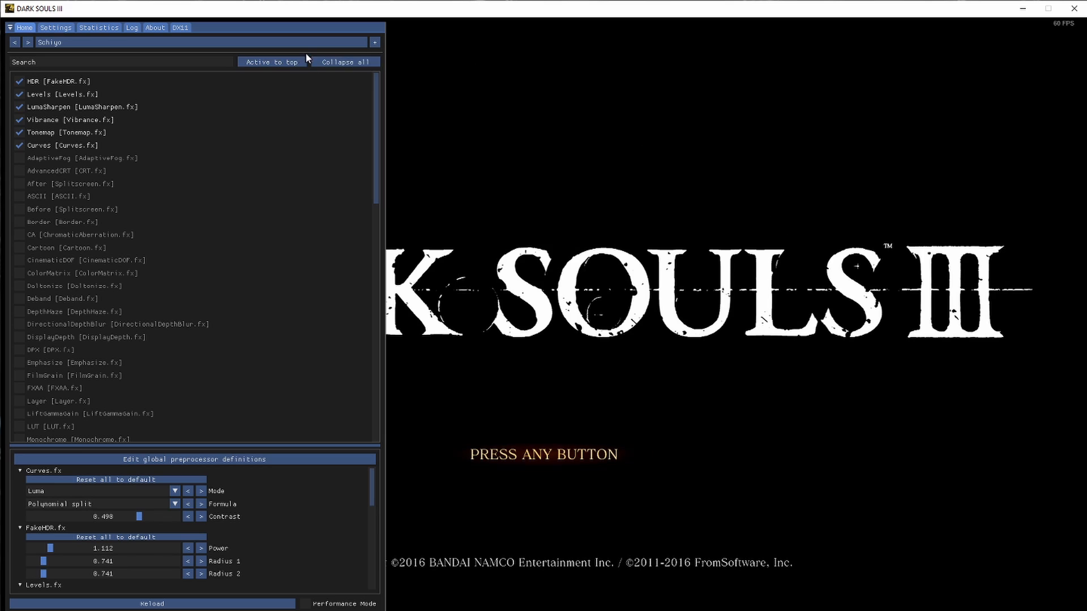
click(201, 43)
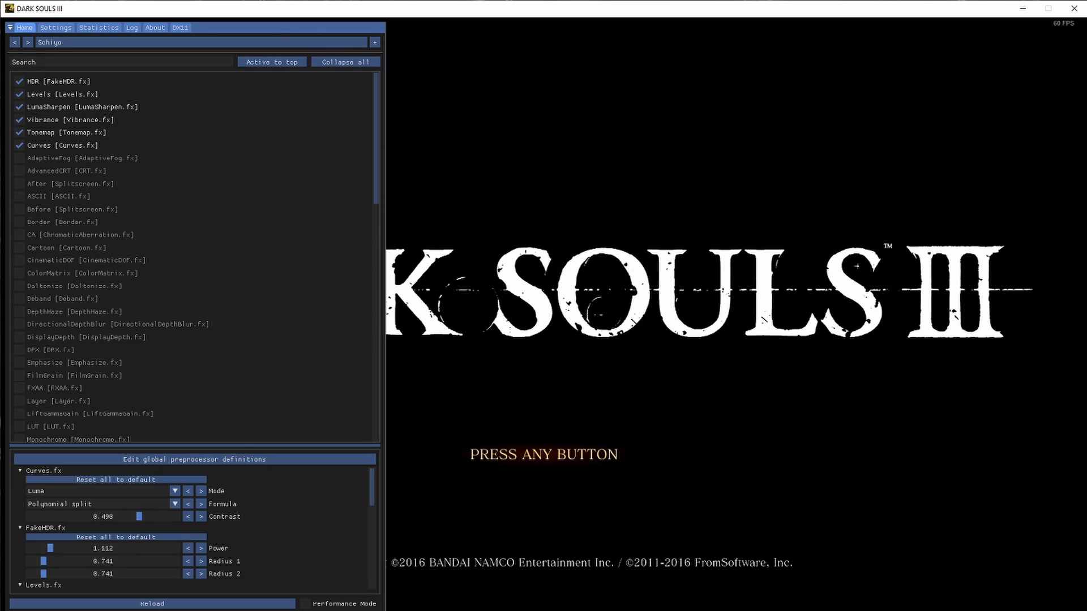
mouse_move(148, 124)
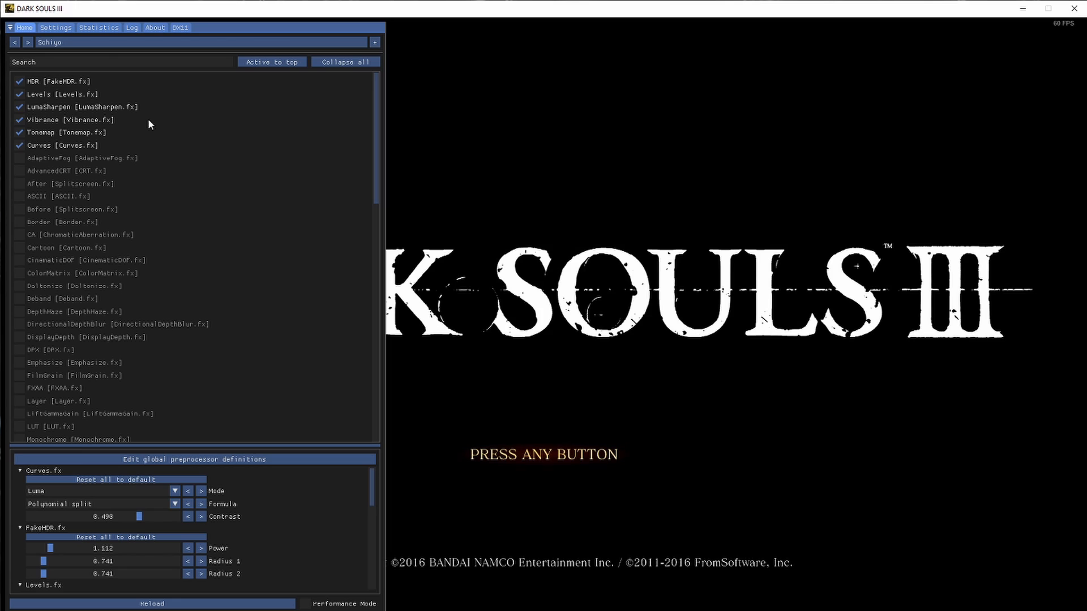
mouse_move(354, 197)
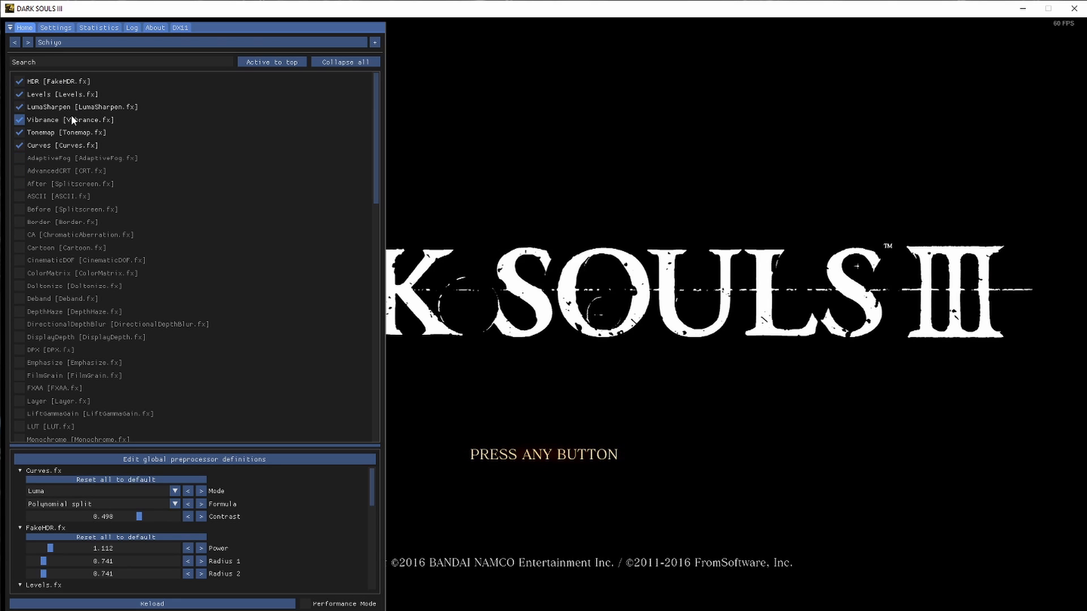
mouse_move(77, 101)
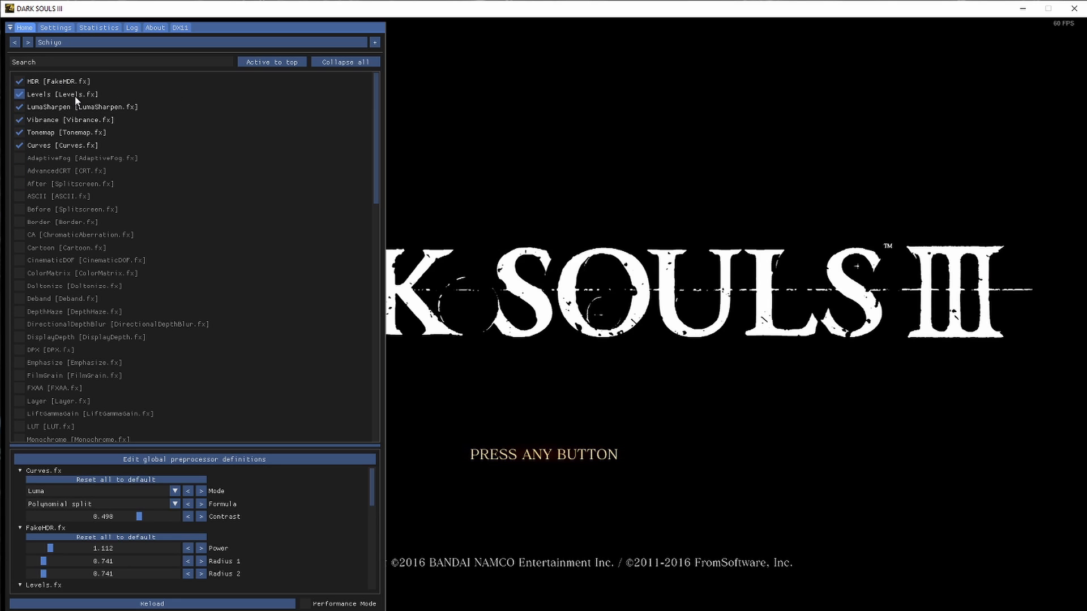
mouse_move(226, 201)
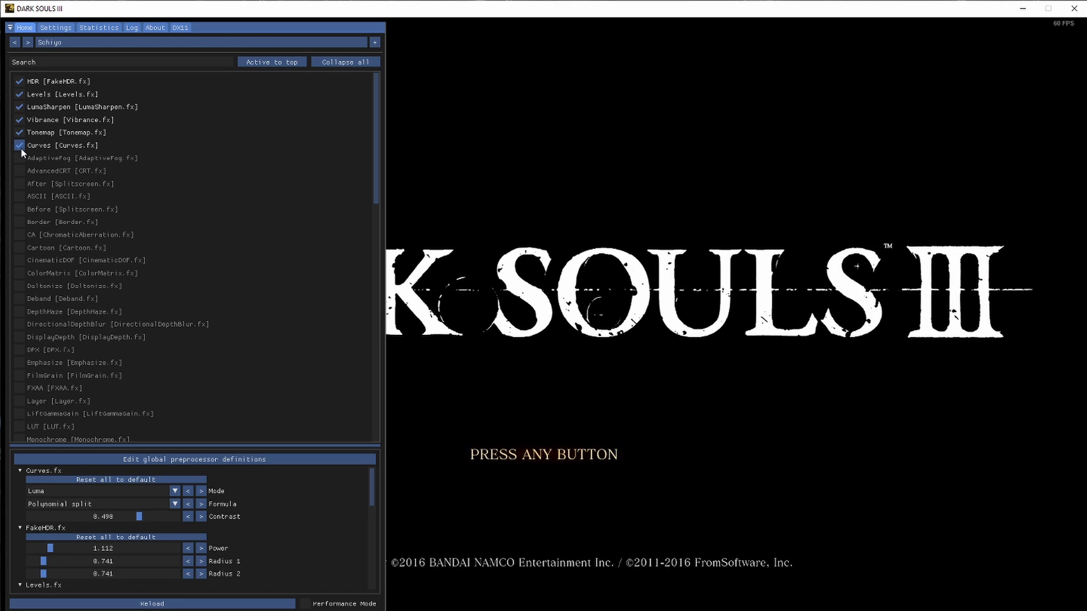
Briefly enable AdaptiveFog, AdvancedCRT, After and ASCII, then switch them back off
click(19, 157)
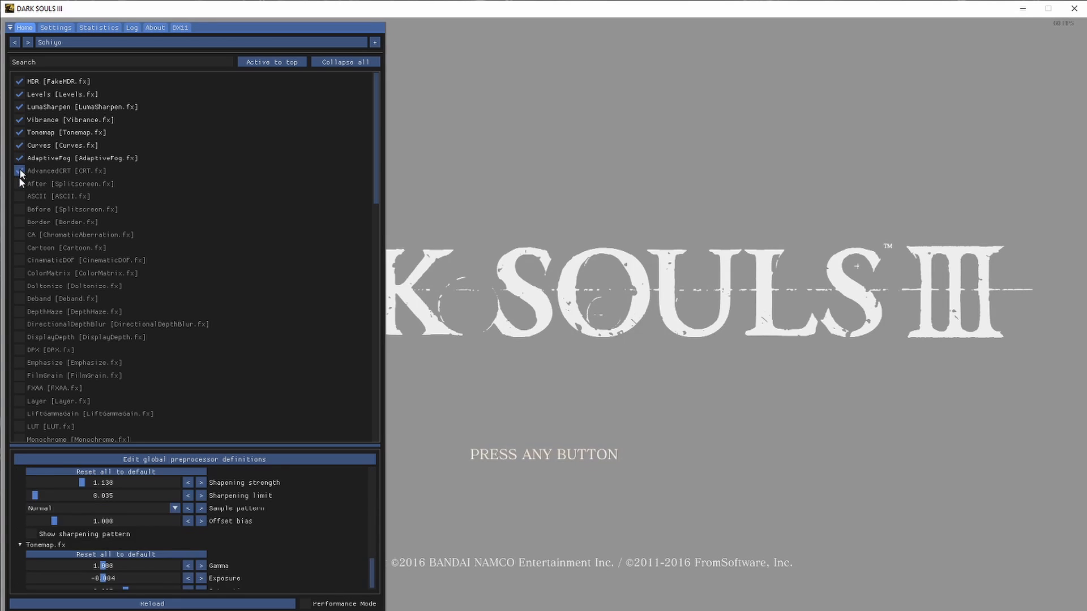
click(19, 197)
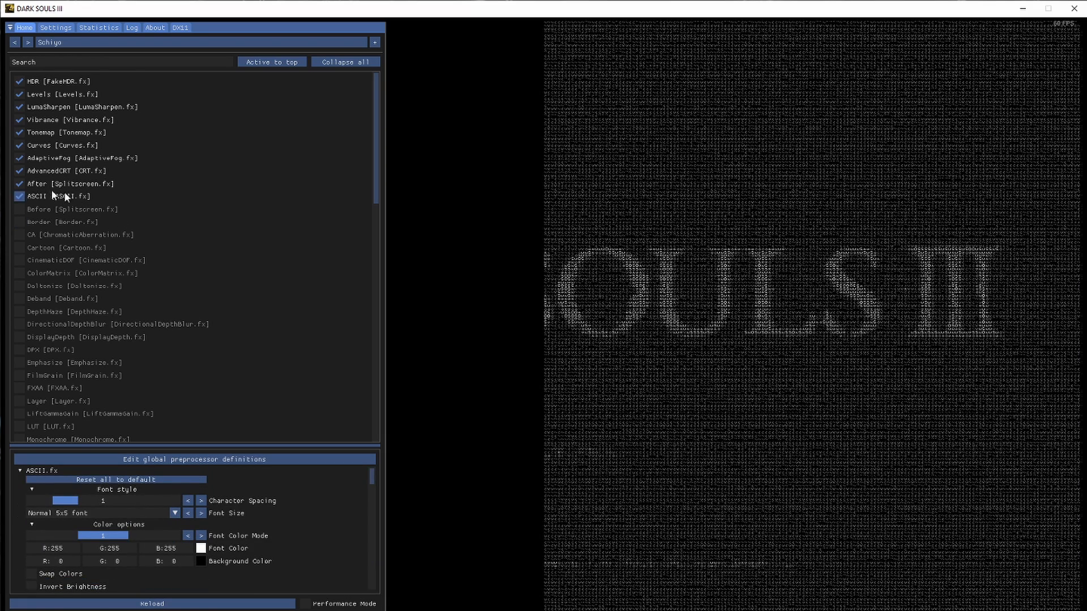
click(19, 170)
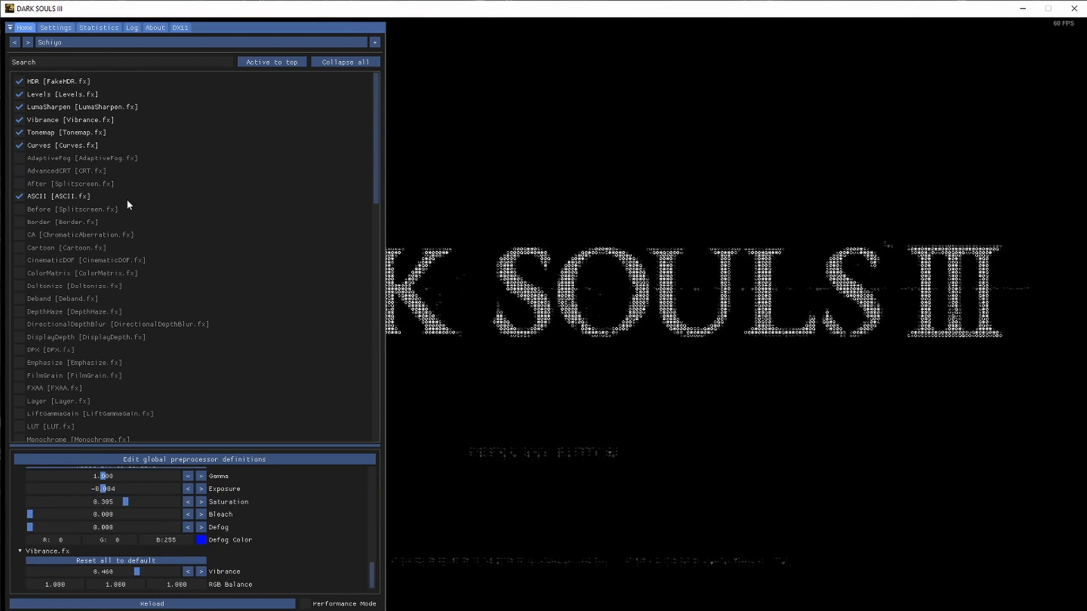
mouse_move(96, 207)
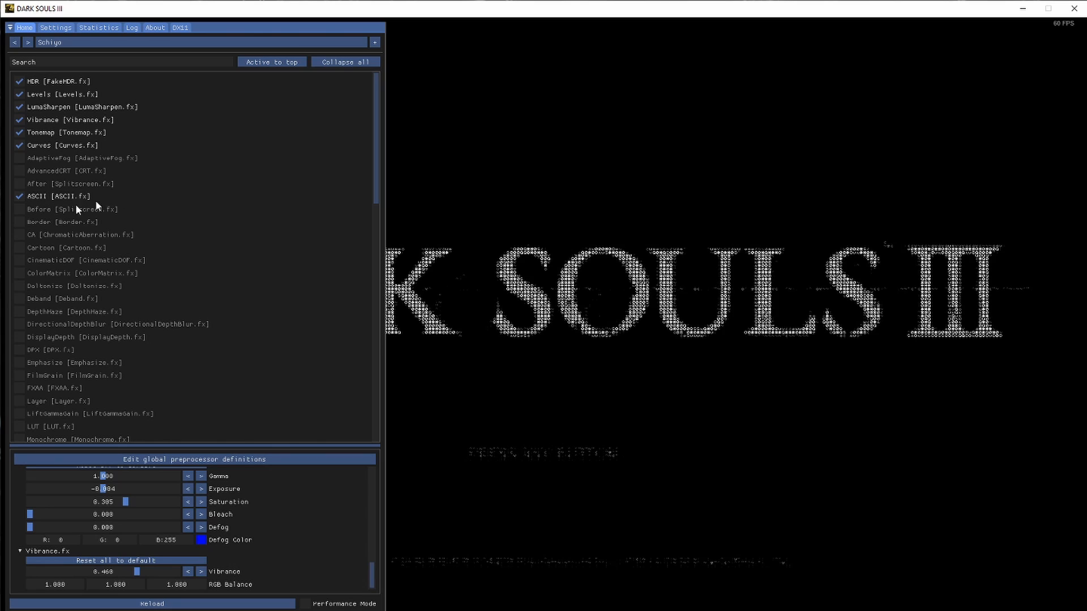
click(19, 196)
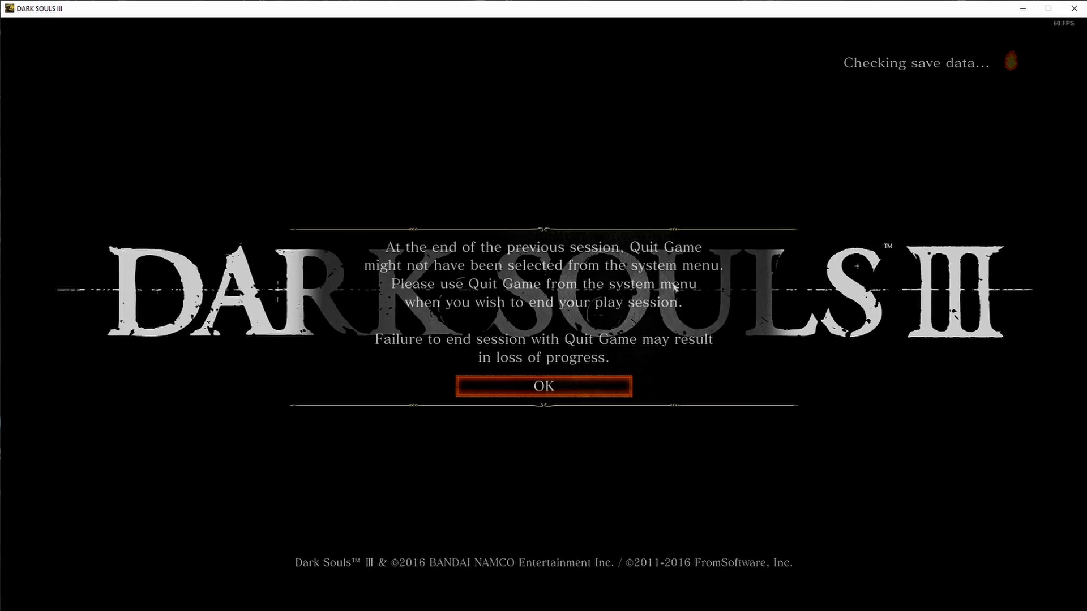
Dismiss the session warning, reopen the overlay, and re-enable the Schiyo preset's six effects
click(544, 386)
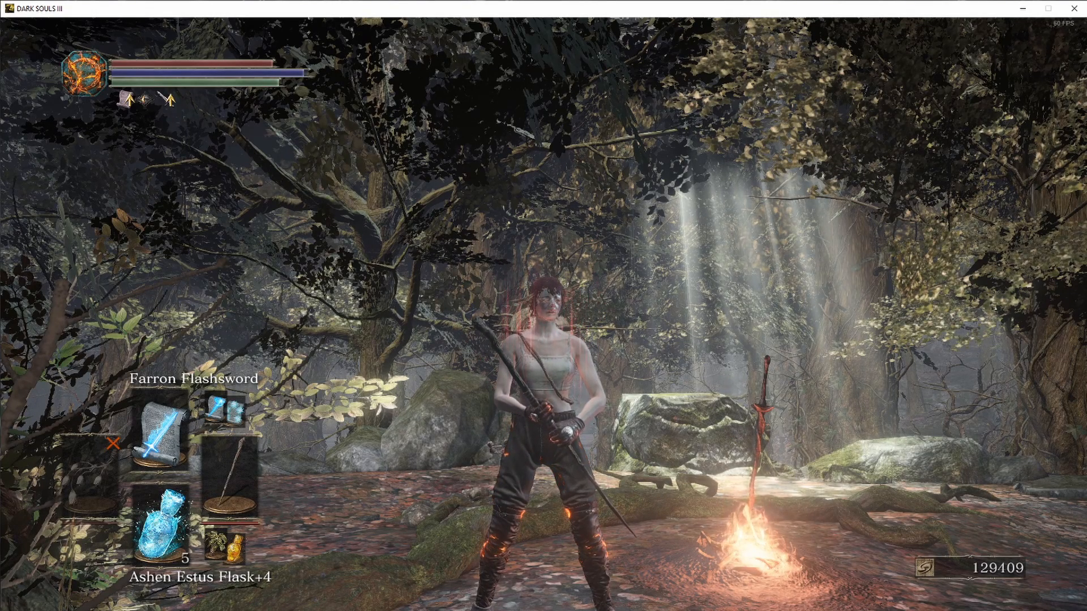
key(Home)
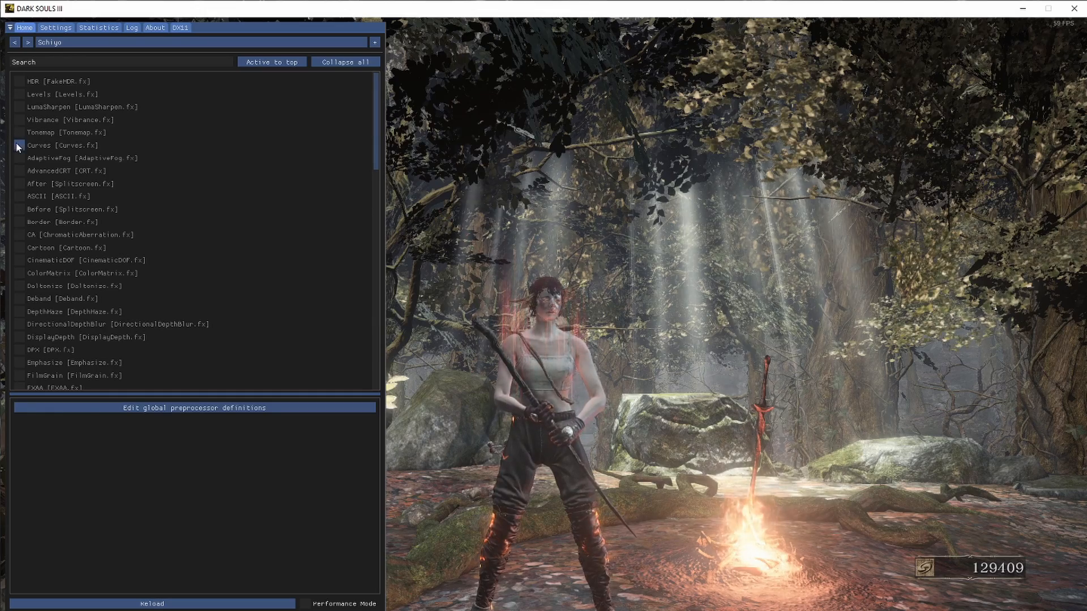
click(19, 81)
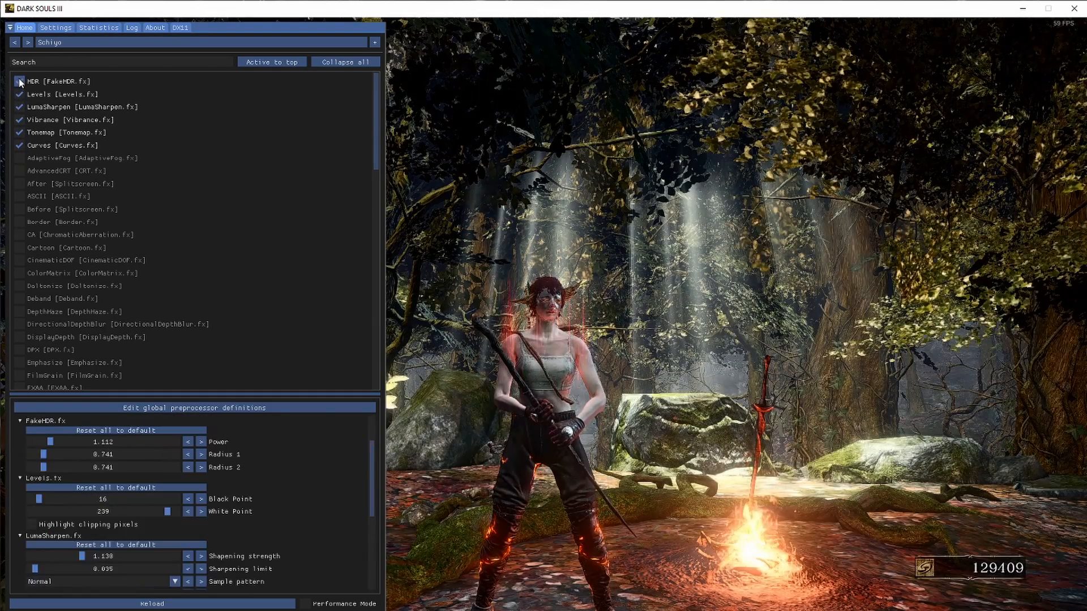